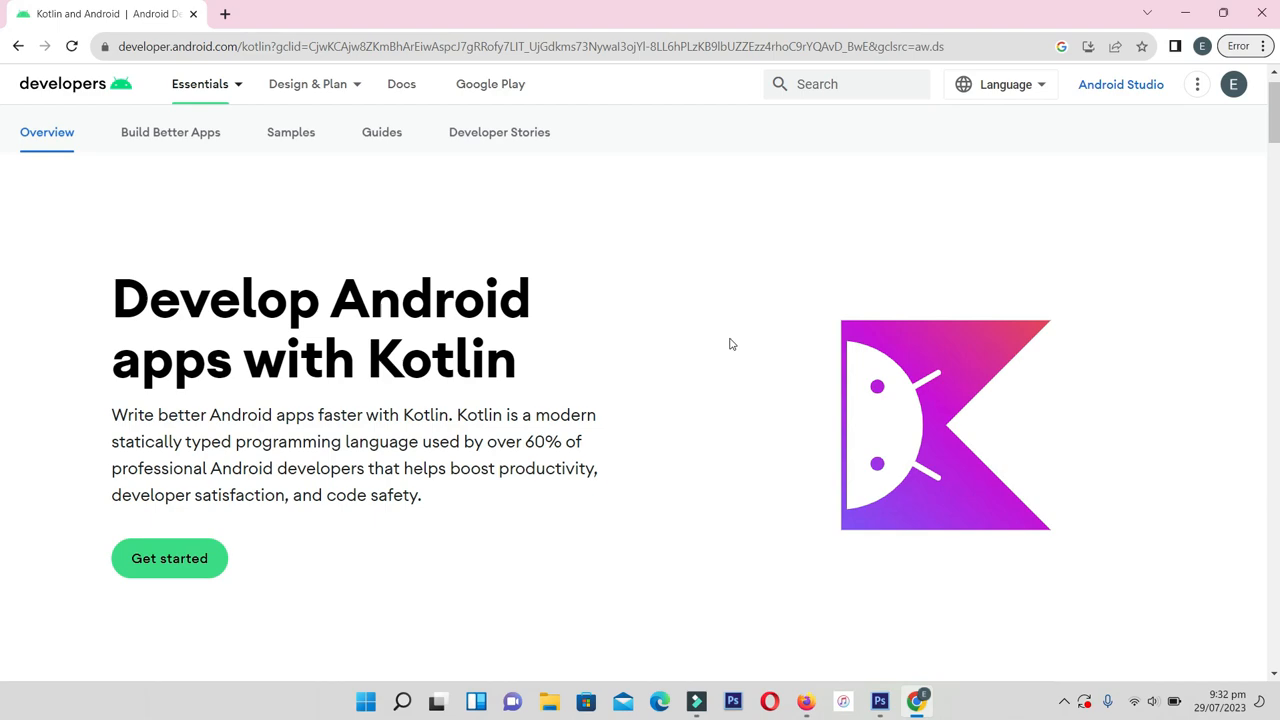
scroll(down, 3)
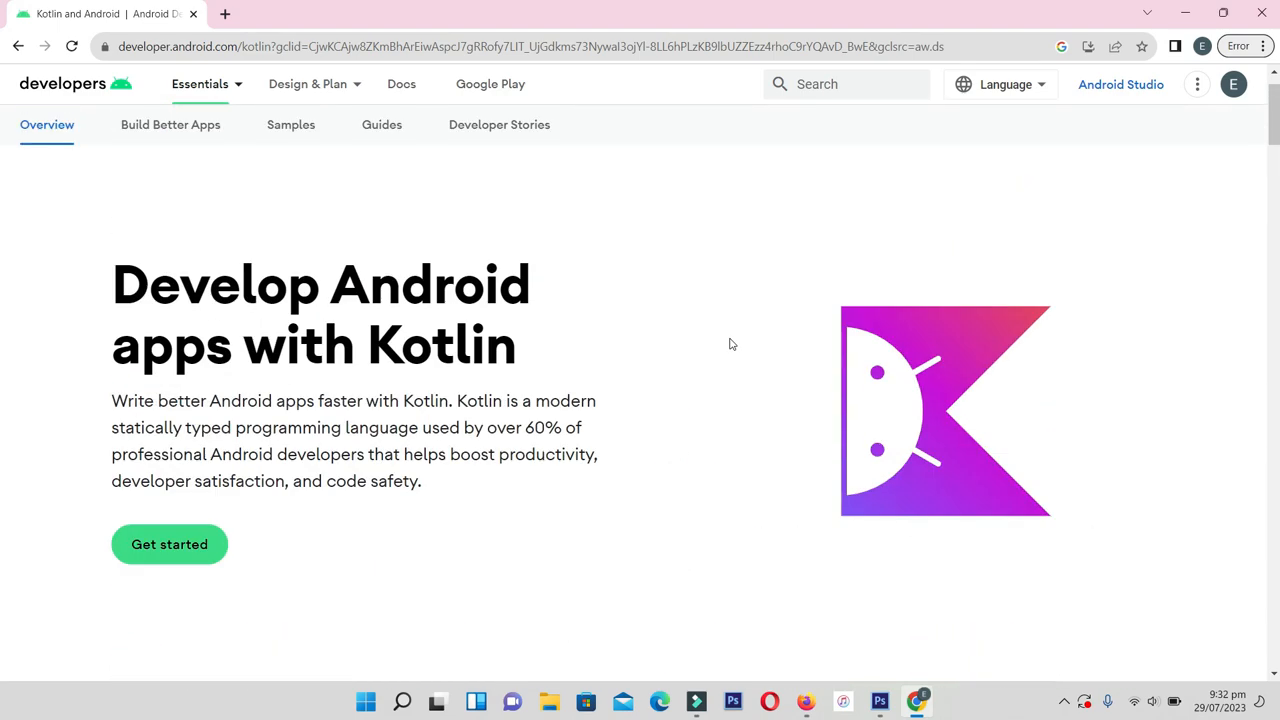
scroll(down, 3)
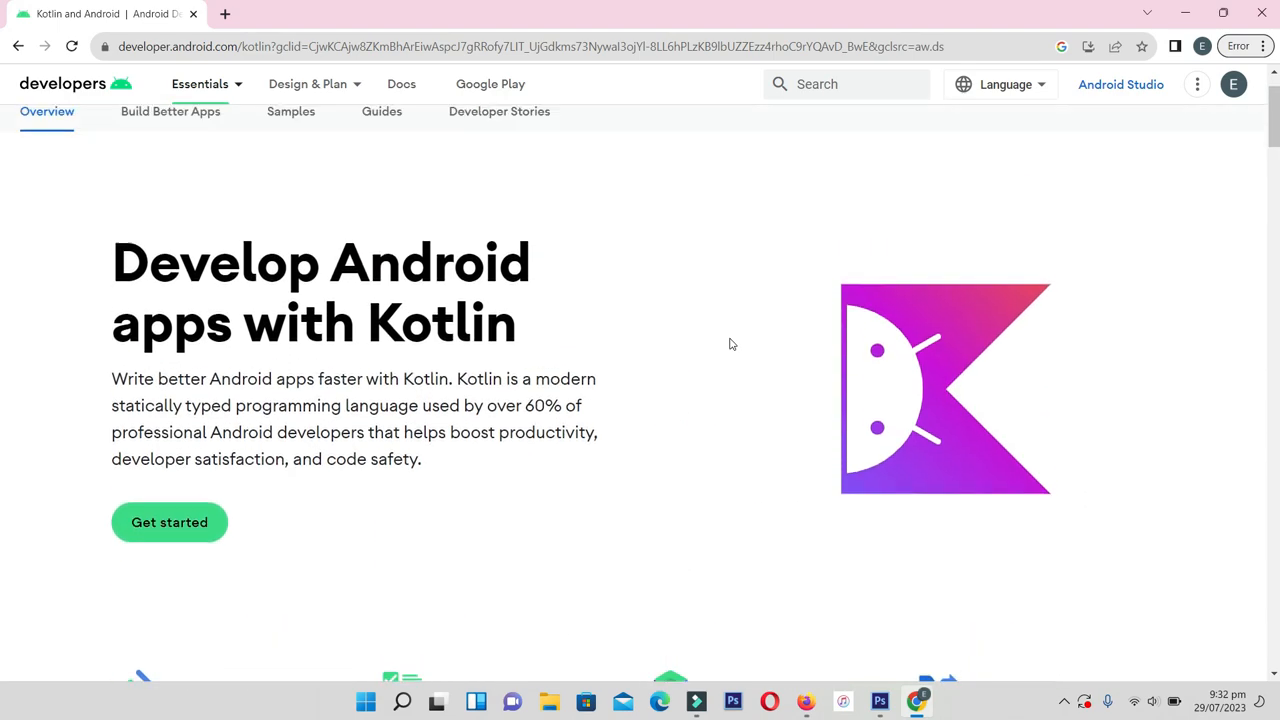